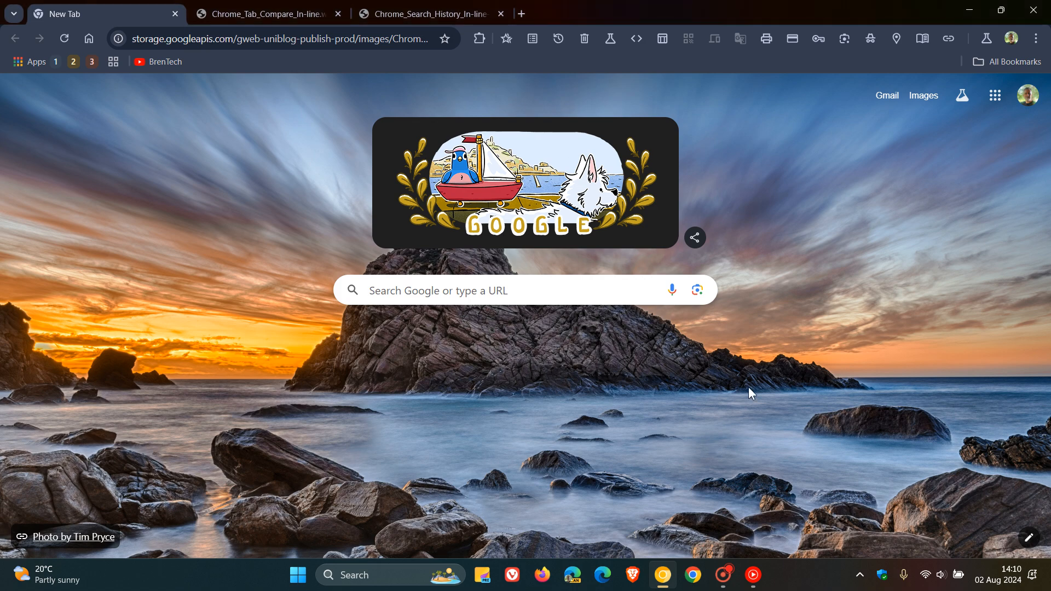
pyautogui.moveTo(726, 401)
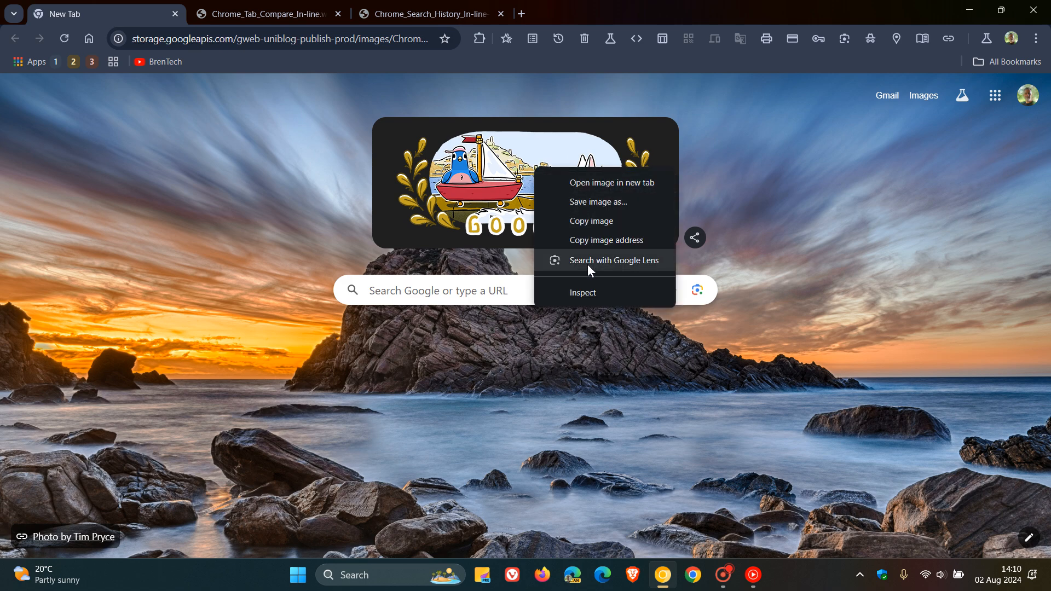
pyautogui.moveTo(623, 268)
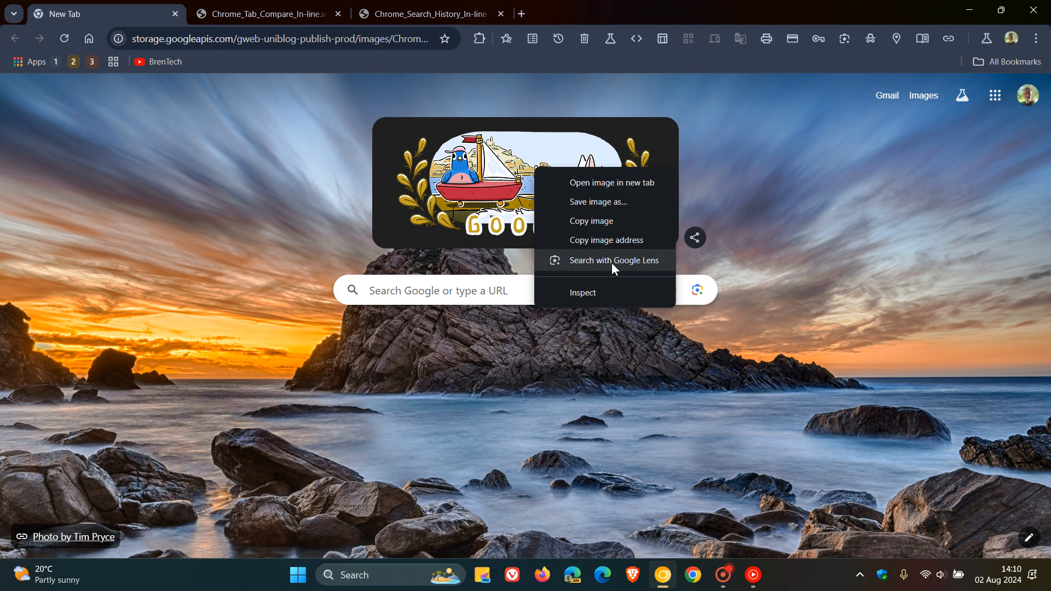
pyautogui.moveTo(617, 264)
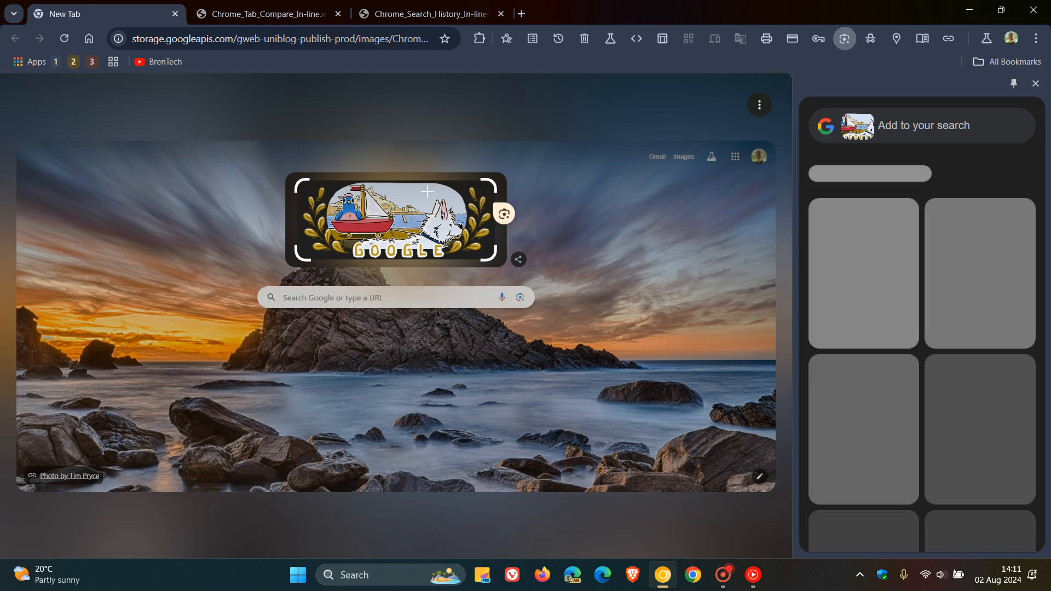
pyautogui.moveTo(80, 240)
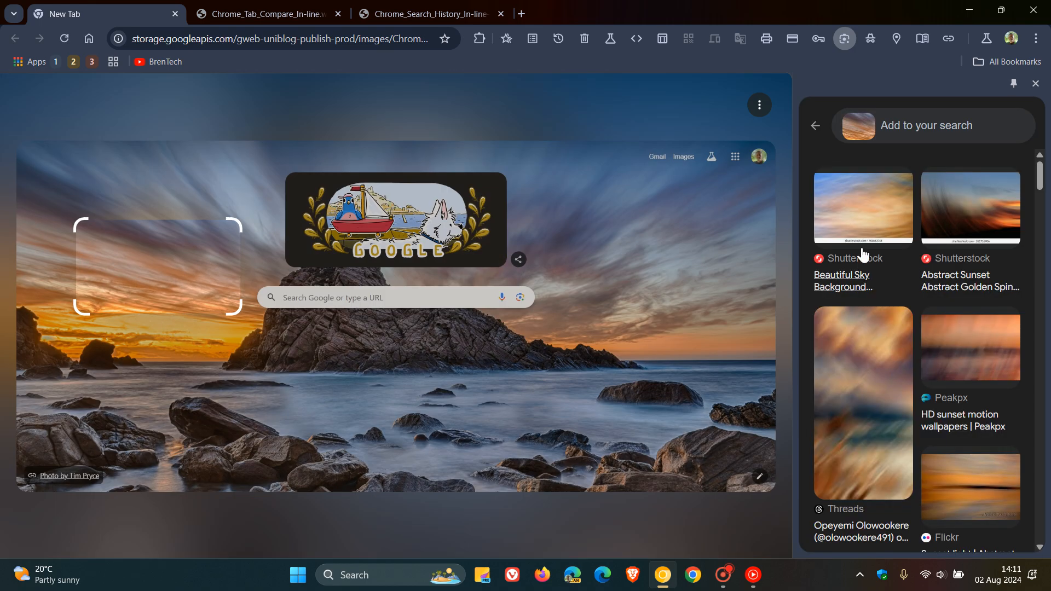
pyautogui.moveTo(891, 280)
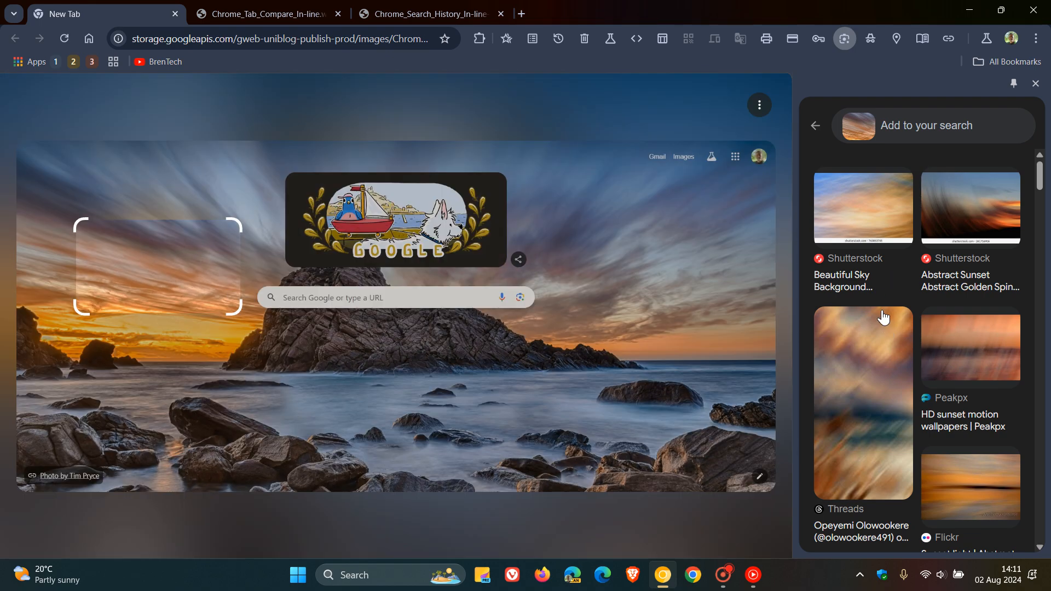
pyautogui.moveTo(1029, 99)
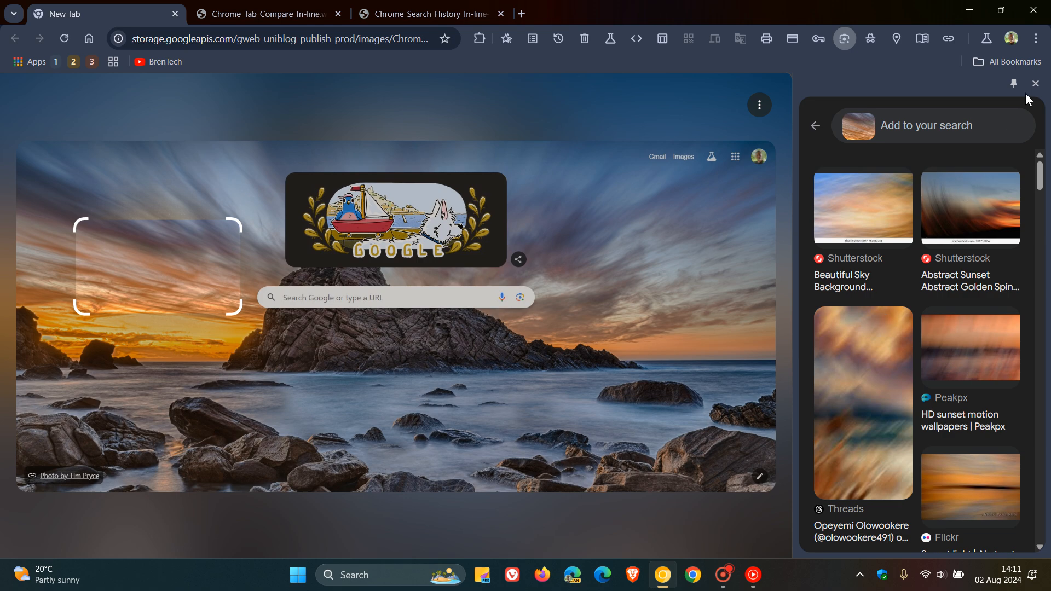
# Step: Close the Lens results panel and bring up the grouped browsing history from the main menu
pyautogui.click(1034, 84)
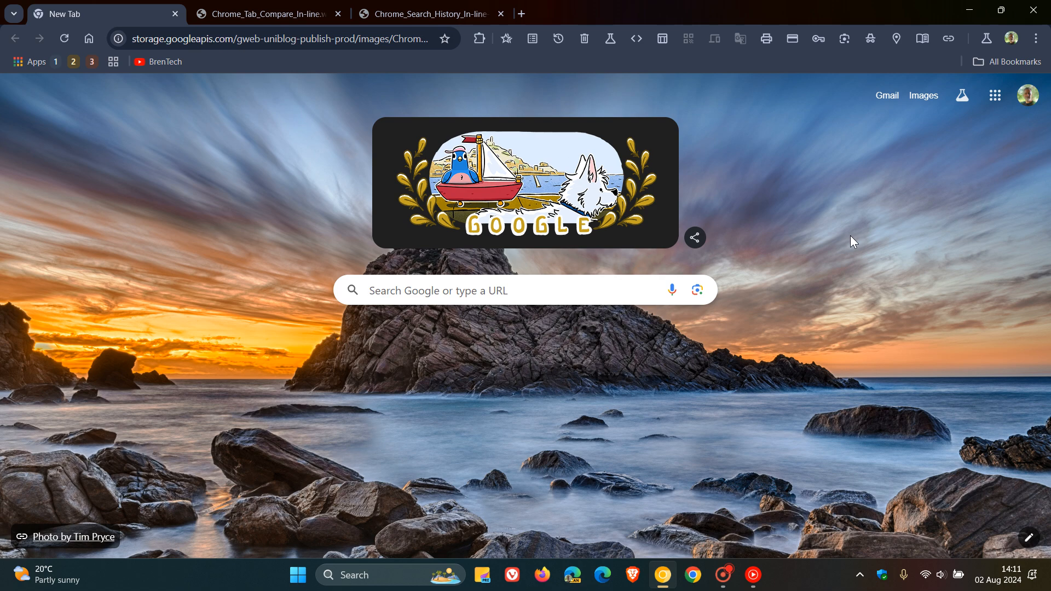
pyautogui.click(265, 13)
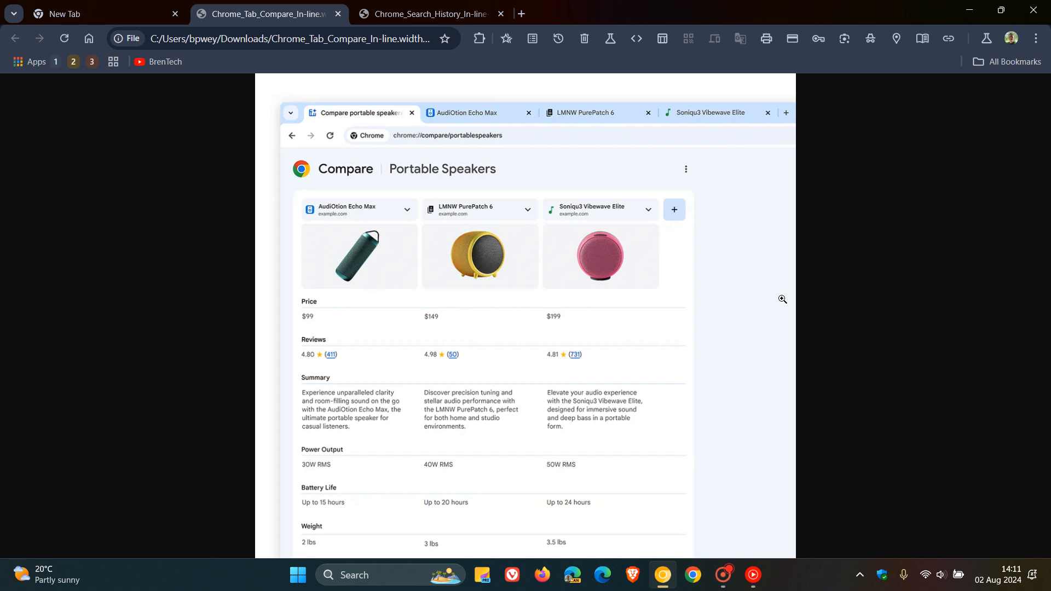
pyautogui.moveTo(742, 300)
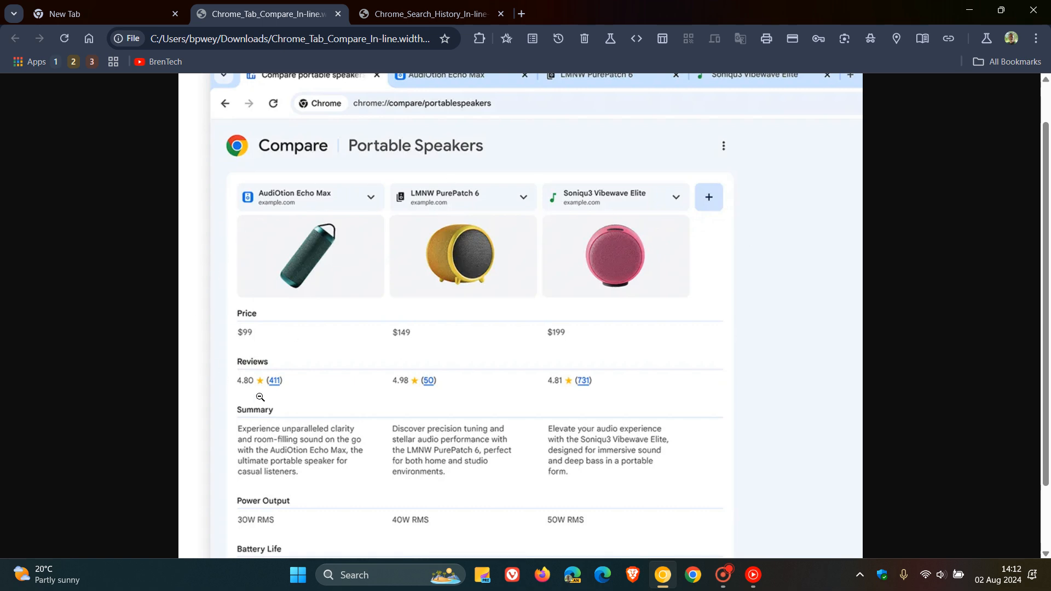
pyautogui.moveTo(833, 272)
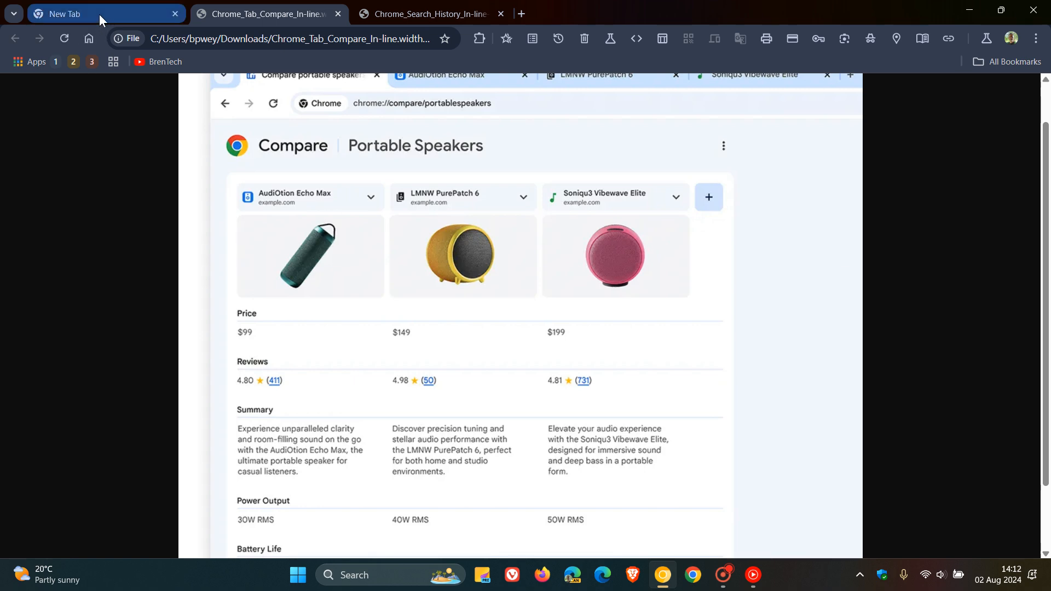
pyautogui.click(101, 13)
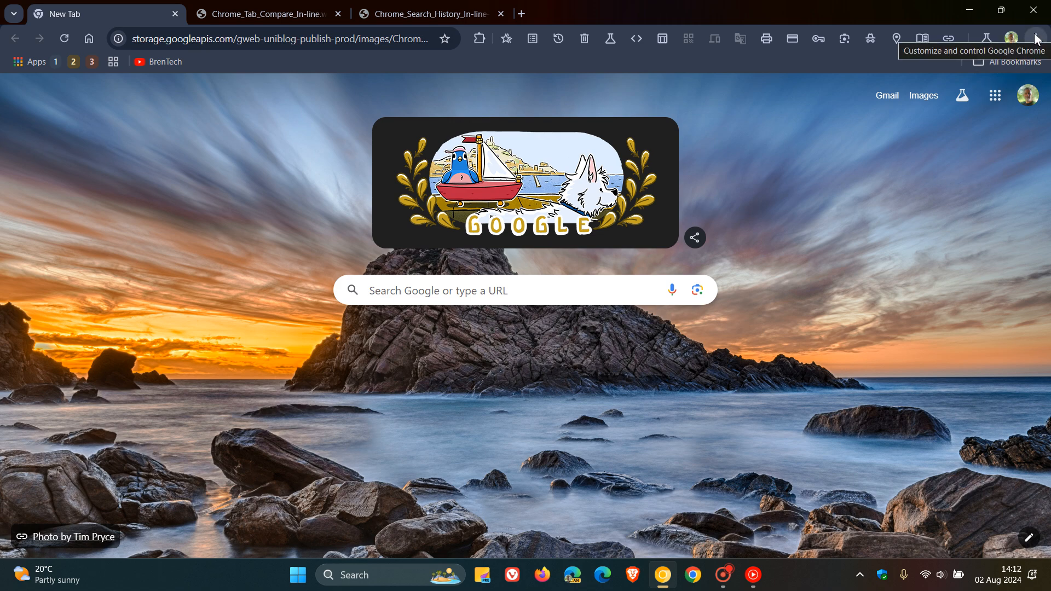
pyautogui.click(1034, 39)
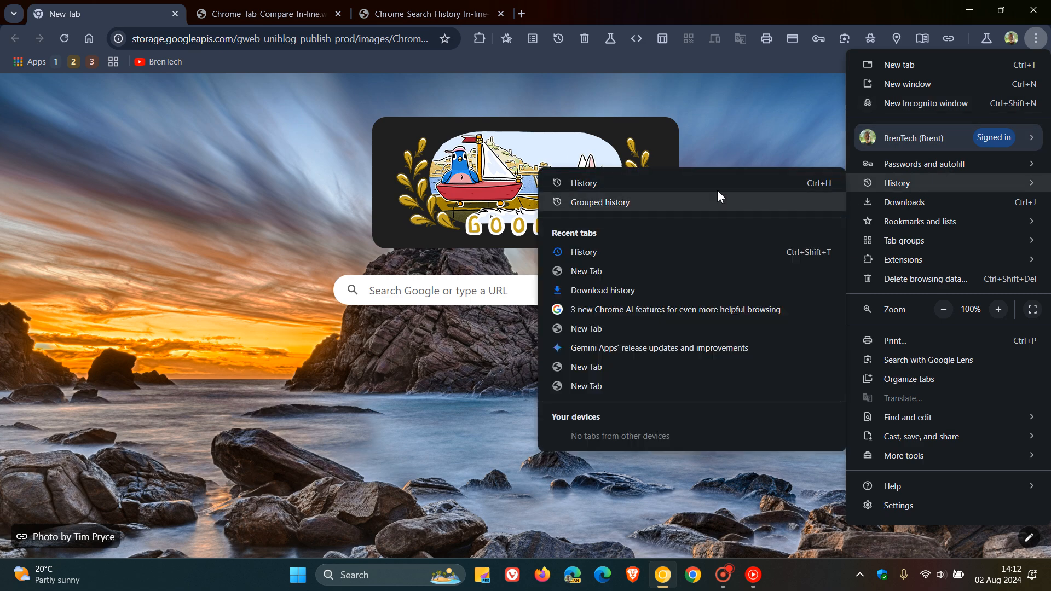
pyautogui.click(599, 202)
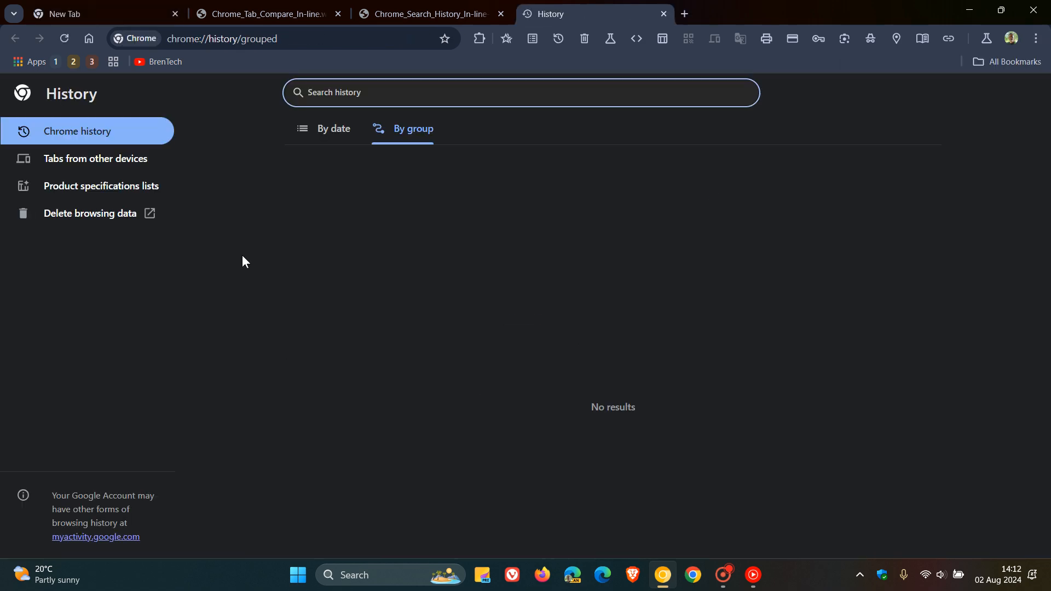
pyautogui.moveTo(94, 158)
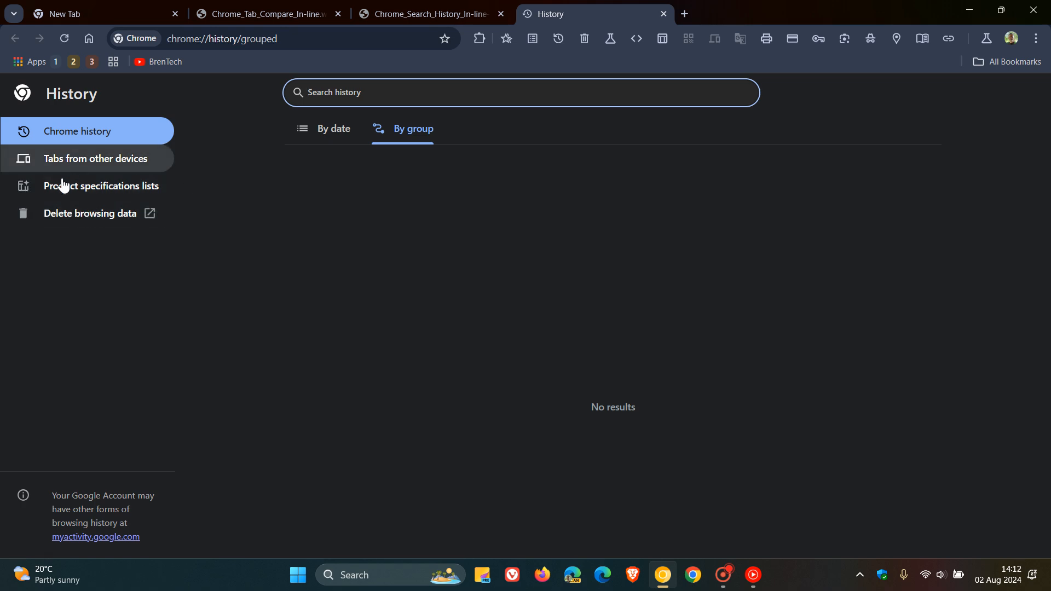
pyautogui.moveTo(101, 186)
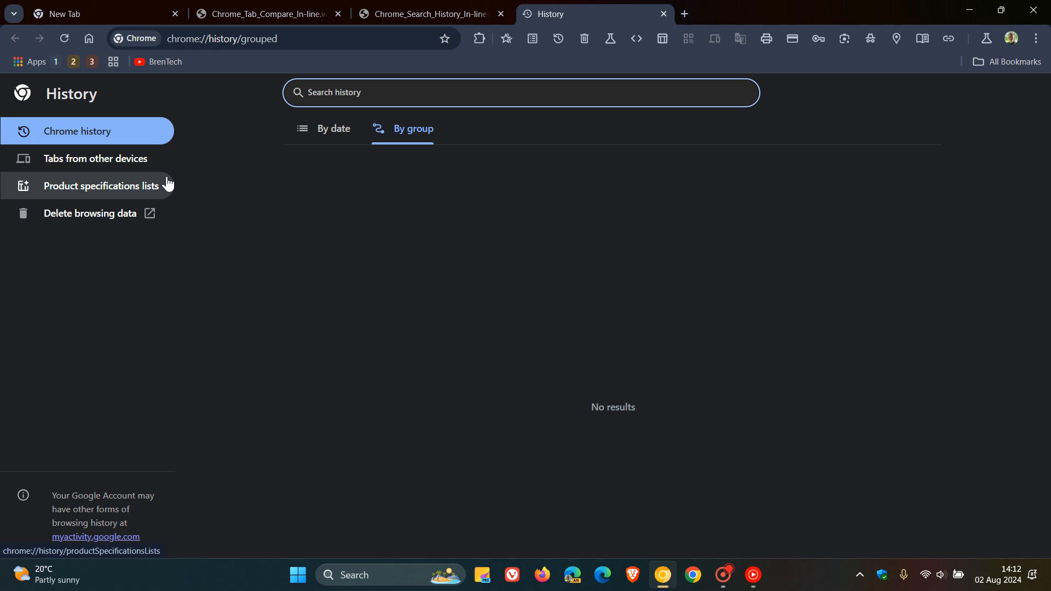
# Step: Check the empty Product specifications lists in History and return to the New Tab page
pyautogui.click(262, 13)
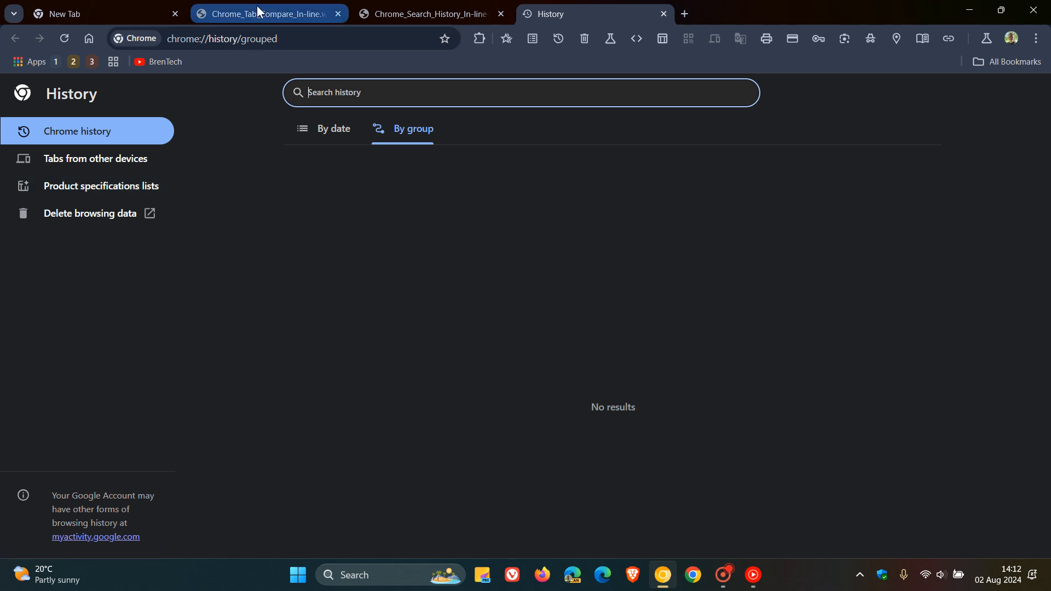
pyautogui.click(267, 13)
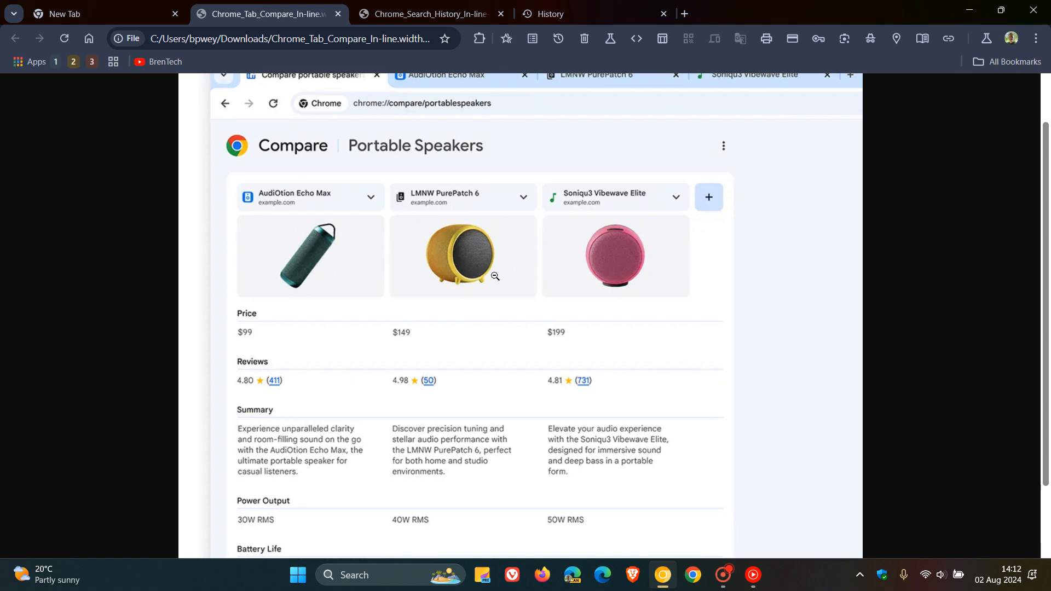
pyautogui.moveTo(471, 193)
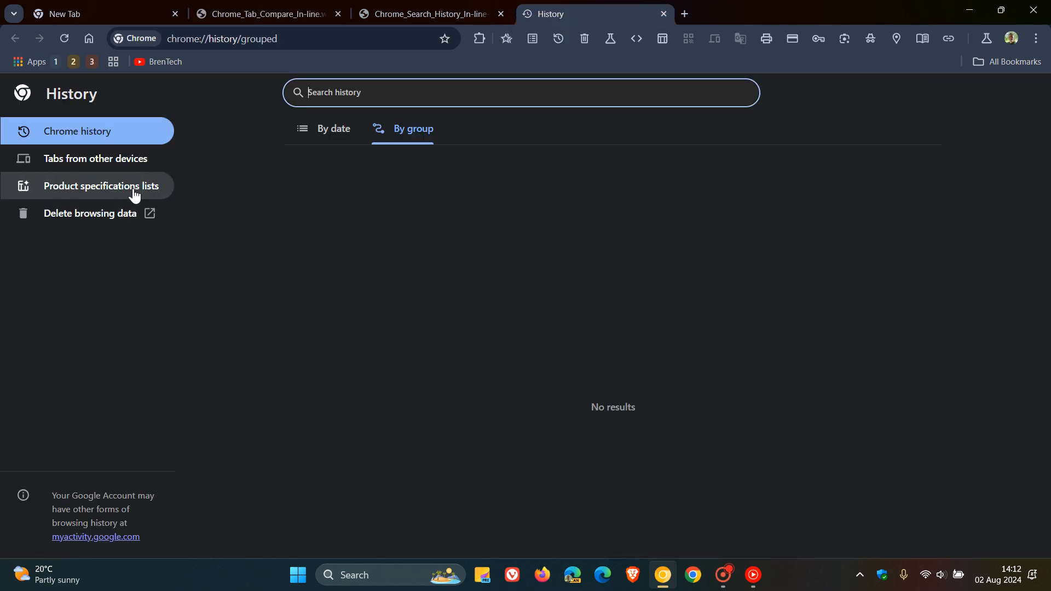
pyautogui.click(101, 186)
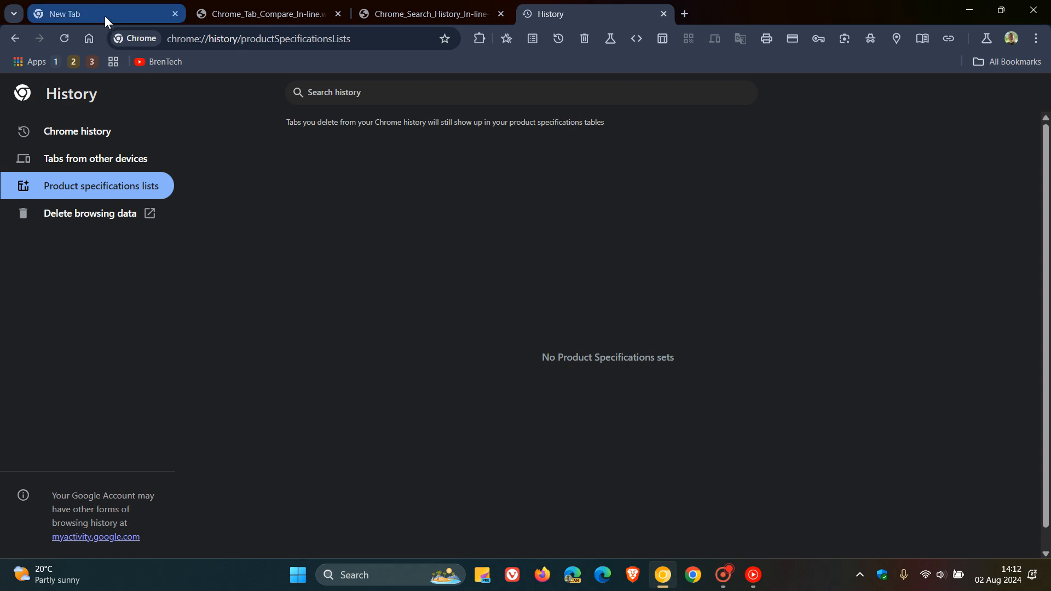
pyautogui.click(101, 13)
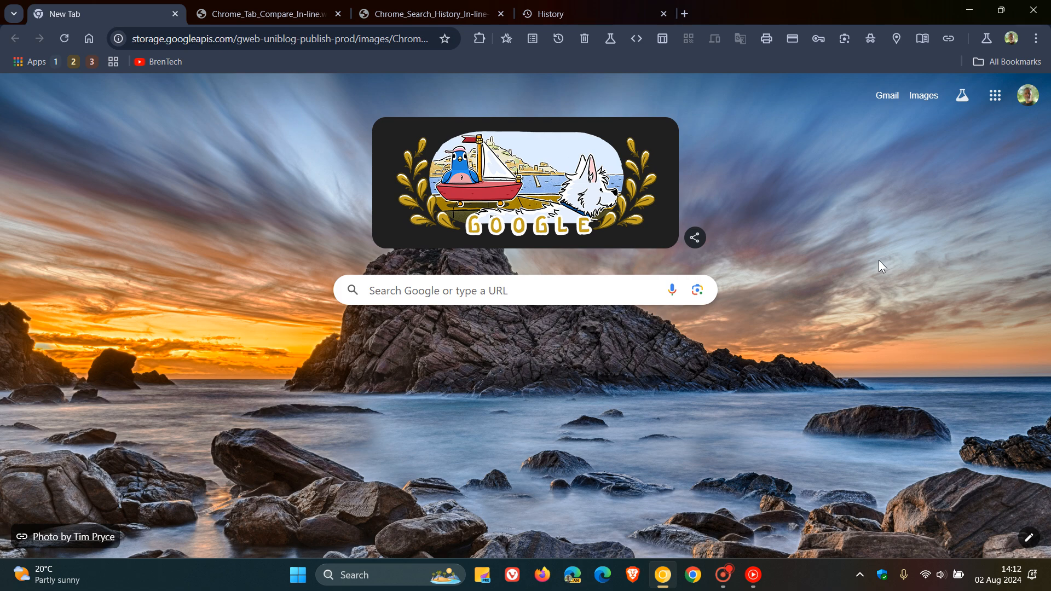
pyautogui.click(429, 13)
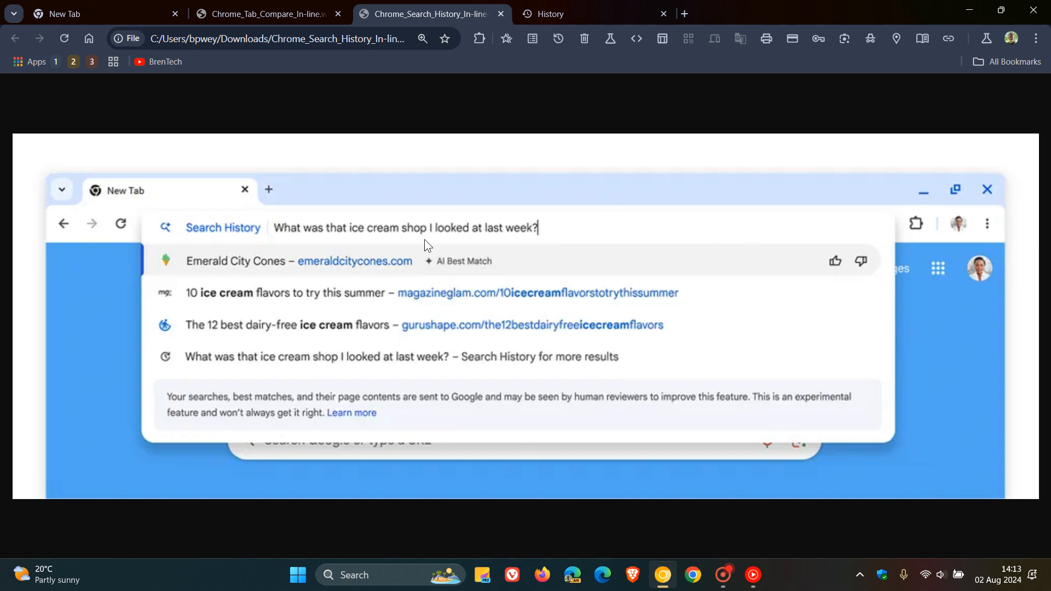
pyautogui.moveTo(711, 272)
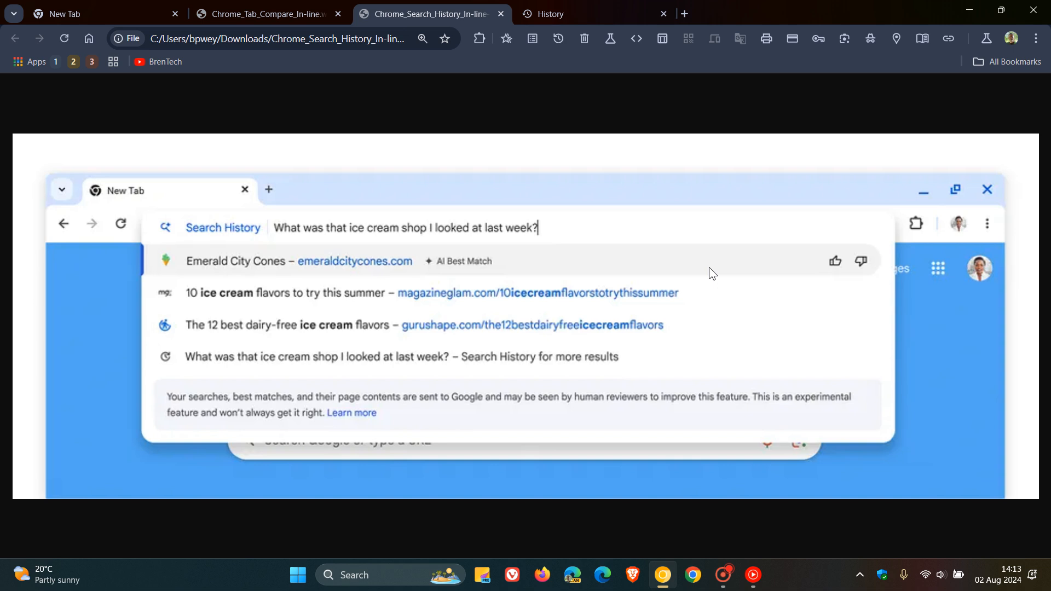
pyautogui.moveTo(464, 214)
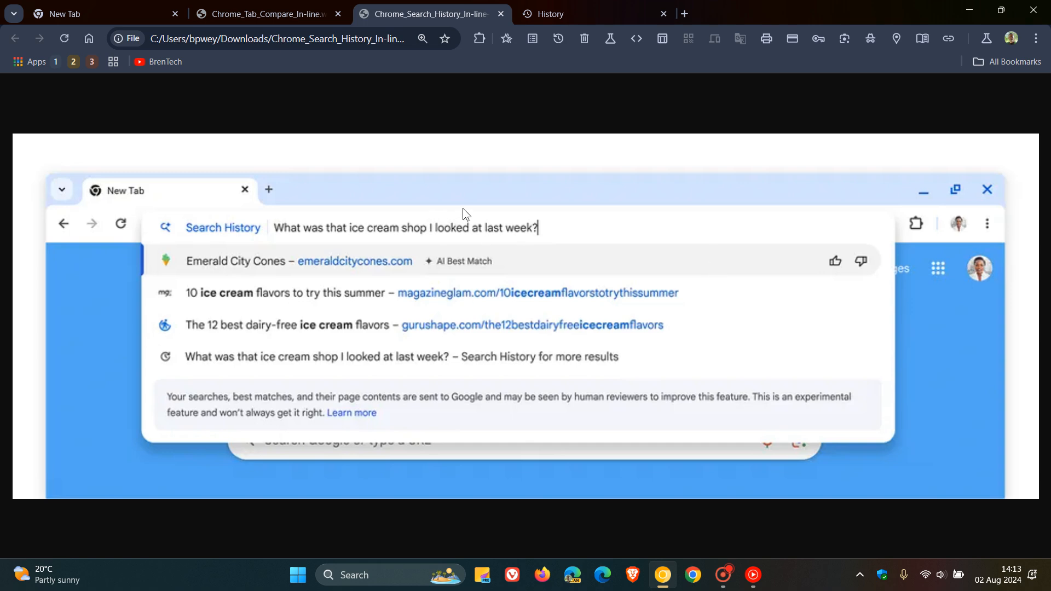
# Step: Switch back to the Chrome_Tab_Compare tab showing the three portable speakers
pyautogui.click(262, 13)
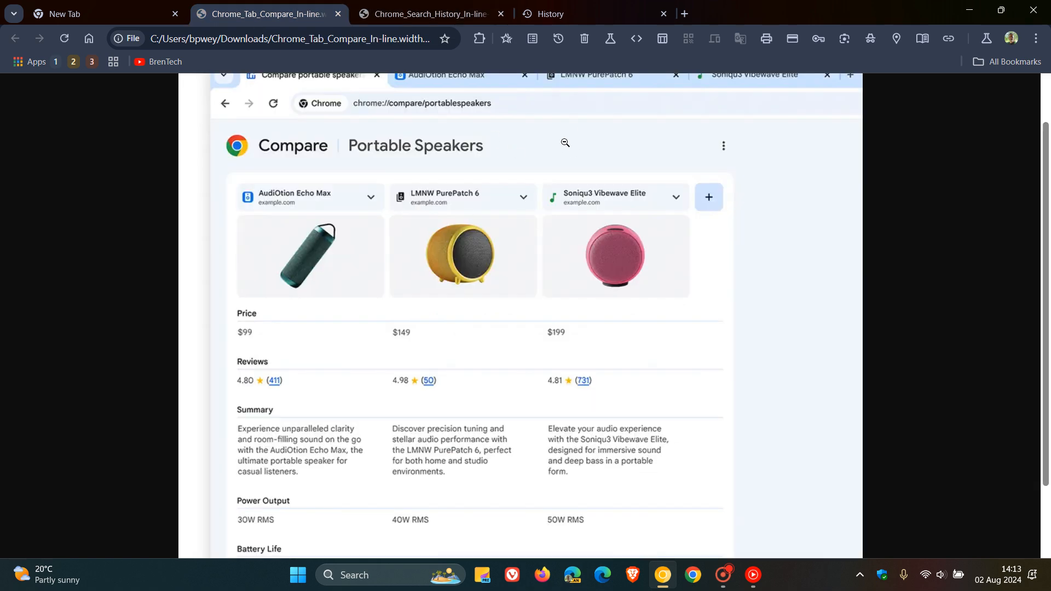
# Step: Switch to the New Tab page showing the Google doodle and beach photo
pyautogui.click(94, 13)
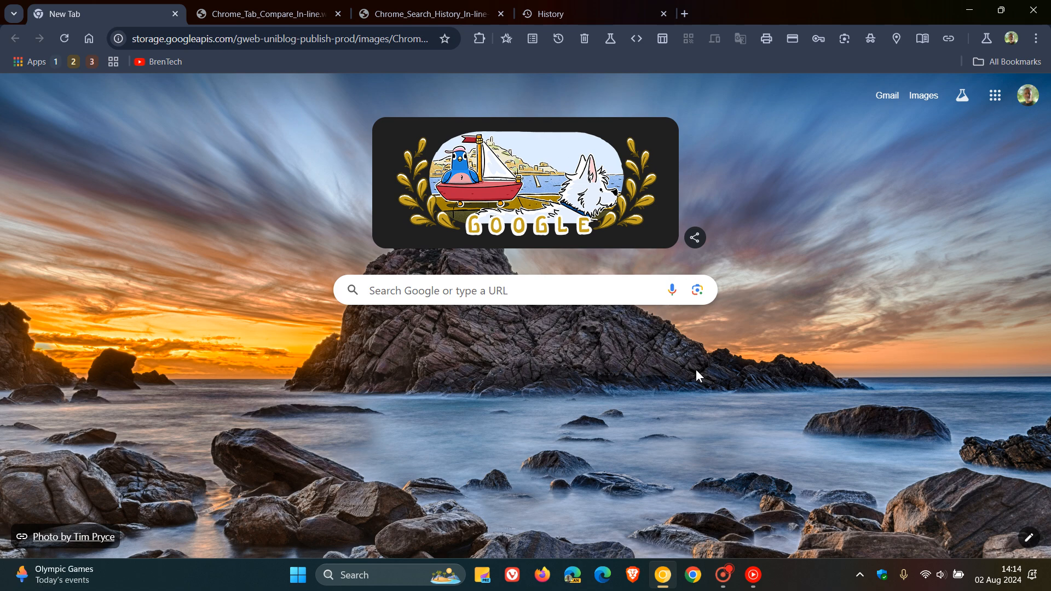
pyautogui.moveTo(712, 379)
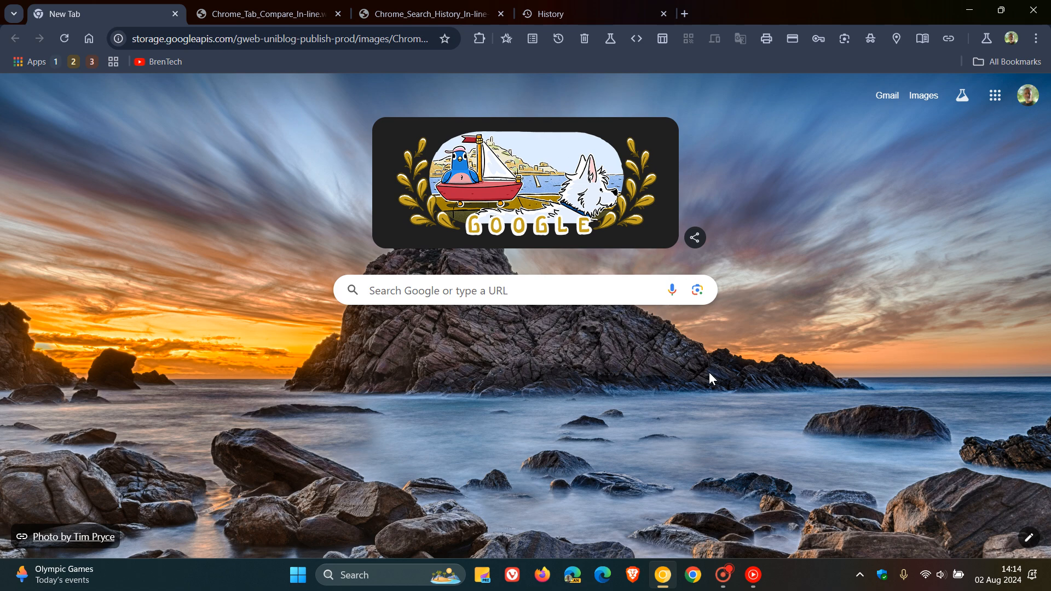